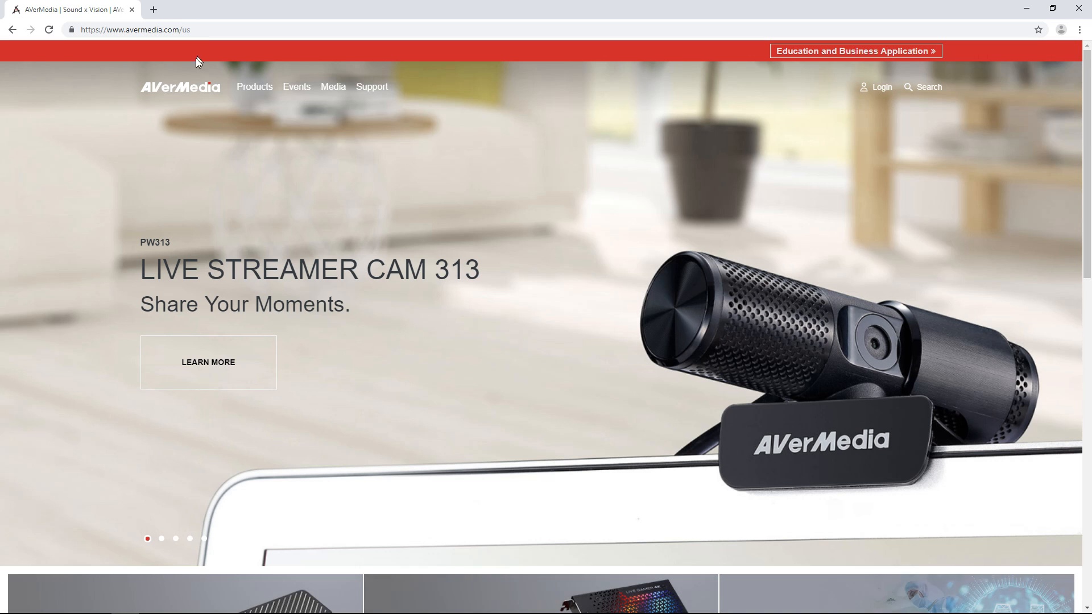
pyautogui.moveTo(217, 381)
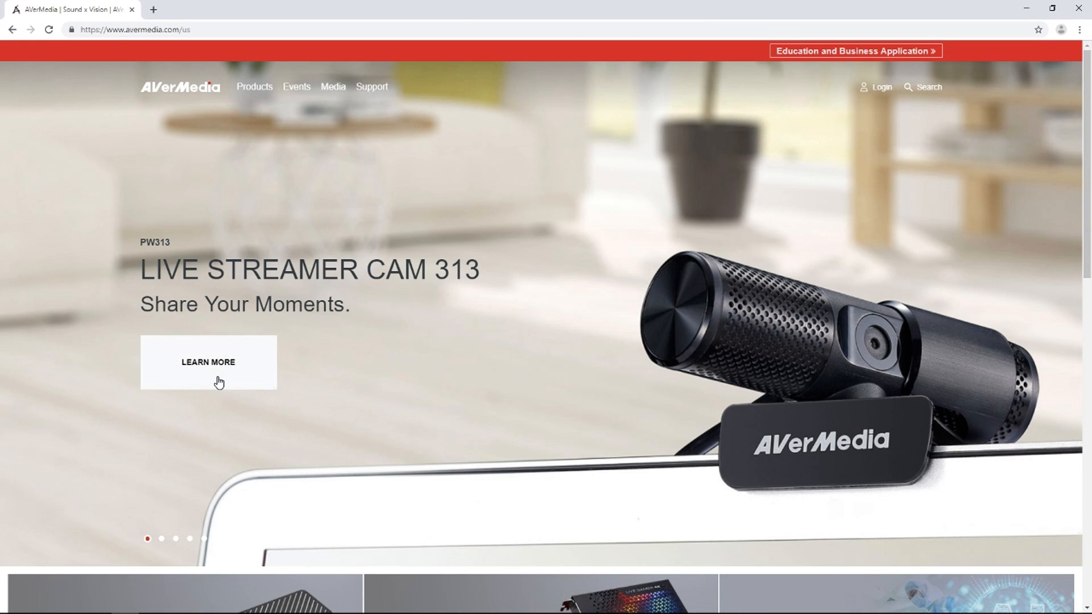
# Download the AVerMedia CamEngine utility from the Live Streamer CAM 313 product's Download page
pyautogui.click(208, 362)
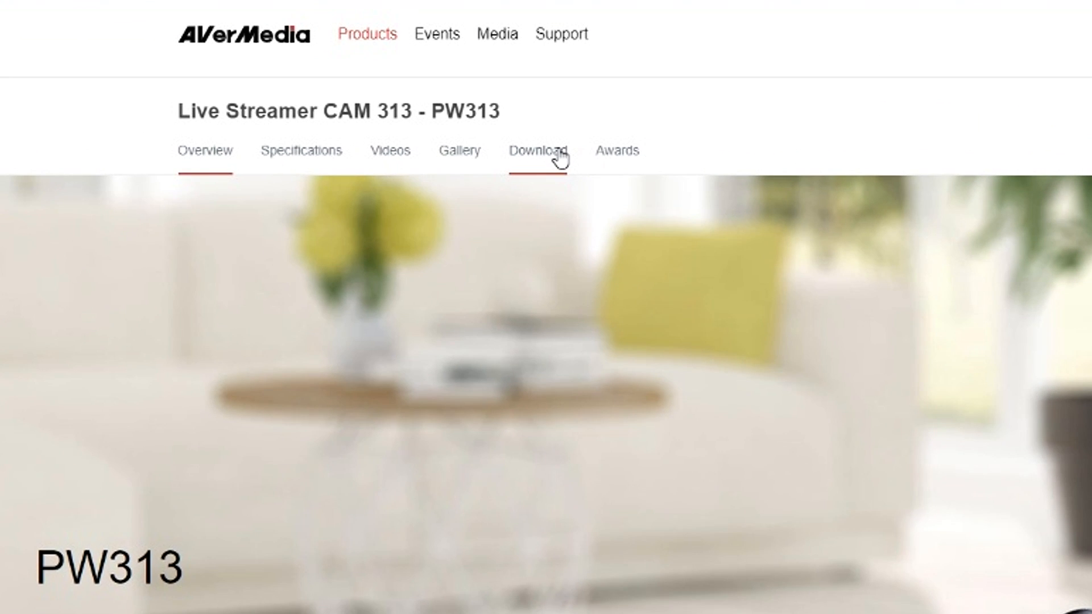
pyautogui.click(538, 150)
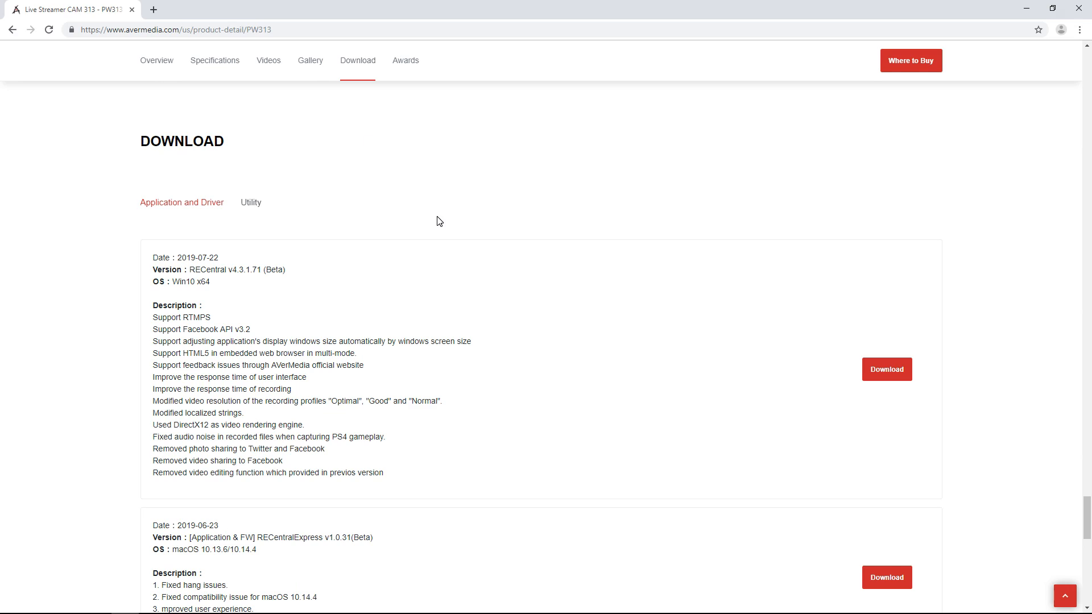
pyautogui.click(250, 202)
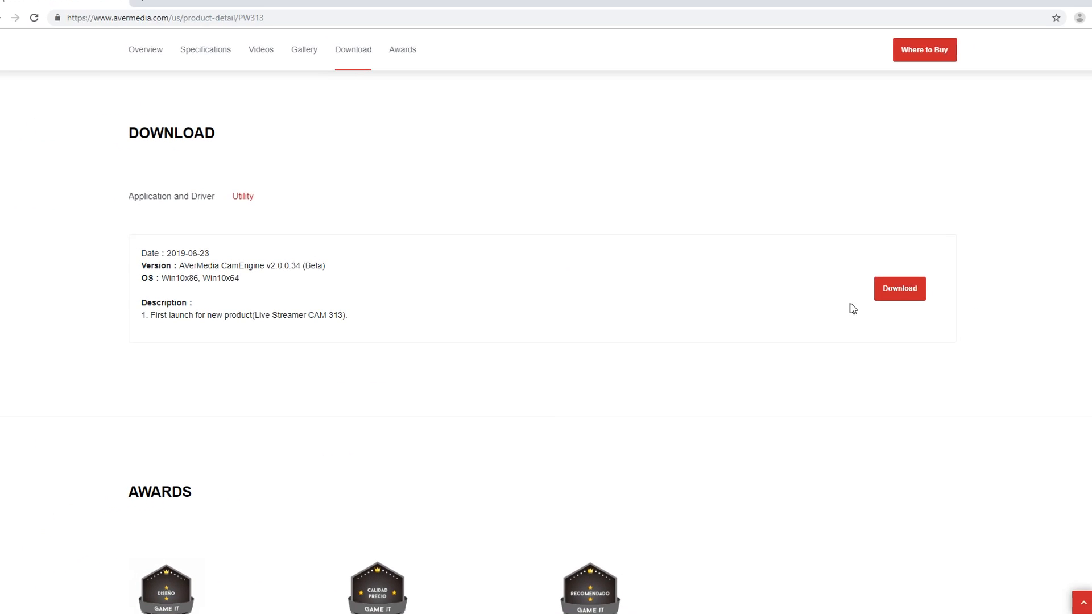
pyautogui.click(897, 289)
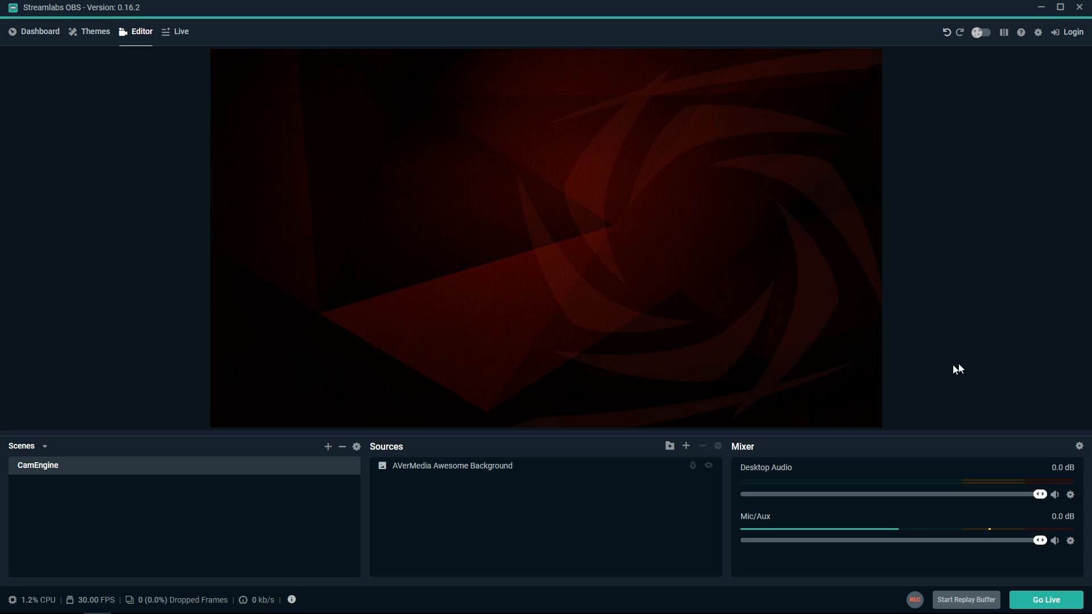
# Add a Video Capture Device source named 'Live Streamer CAM' to the CamEngine scene
pyautogui.click(686, 446)
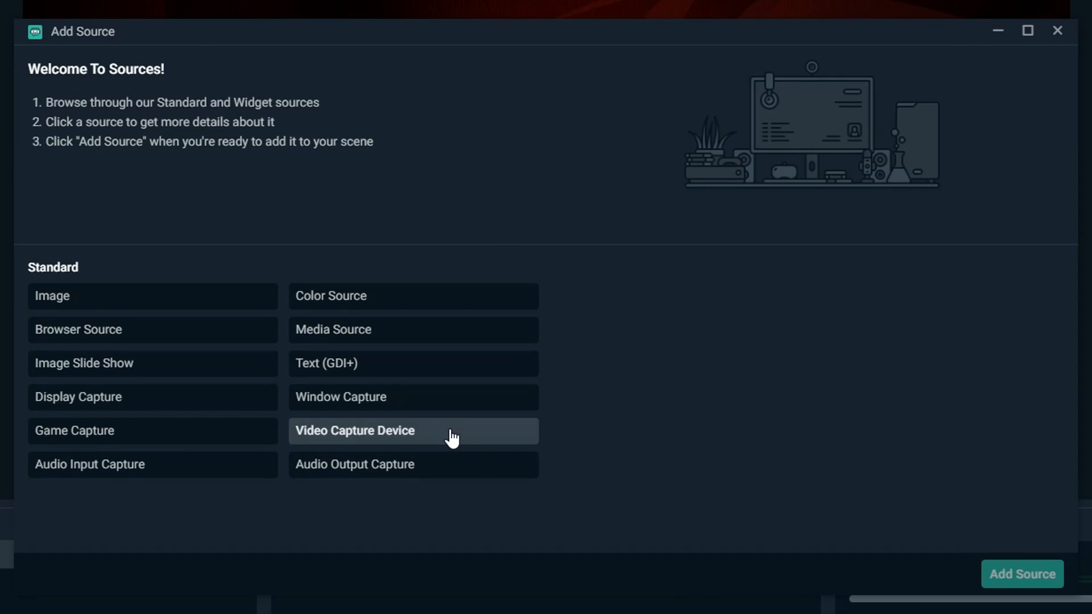
pyautogui.click(1021, 574)
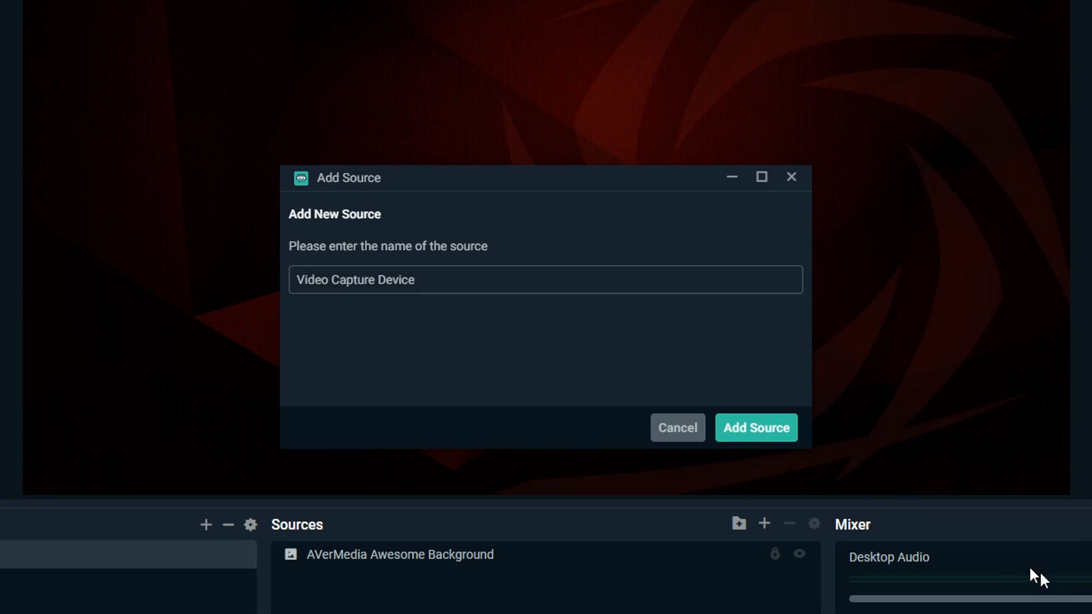
pyautogui.write('Live Streamer CAM')
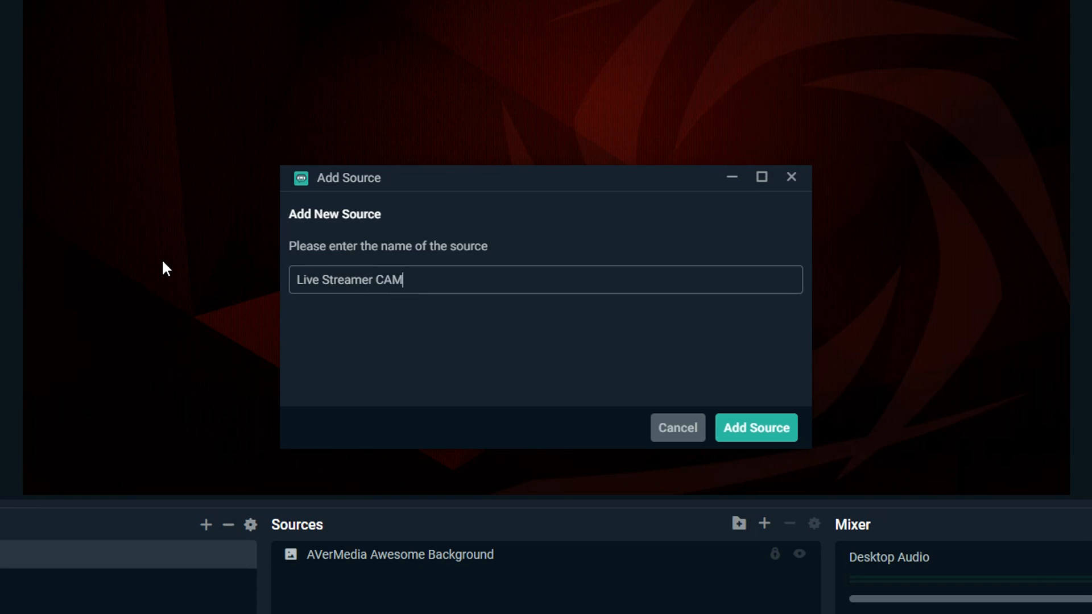
pyautogui.click(756, 427)
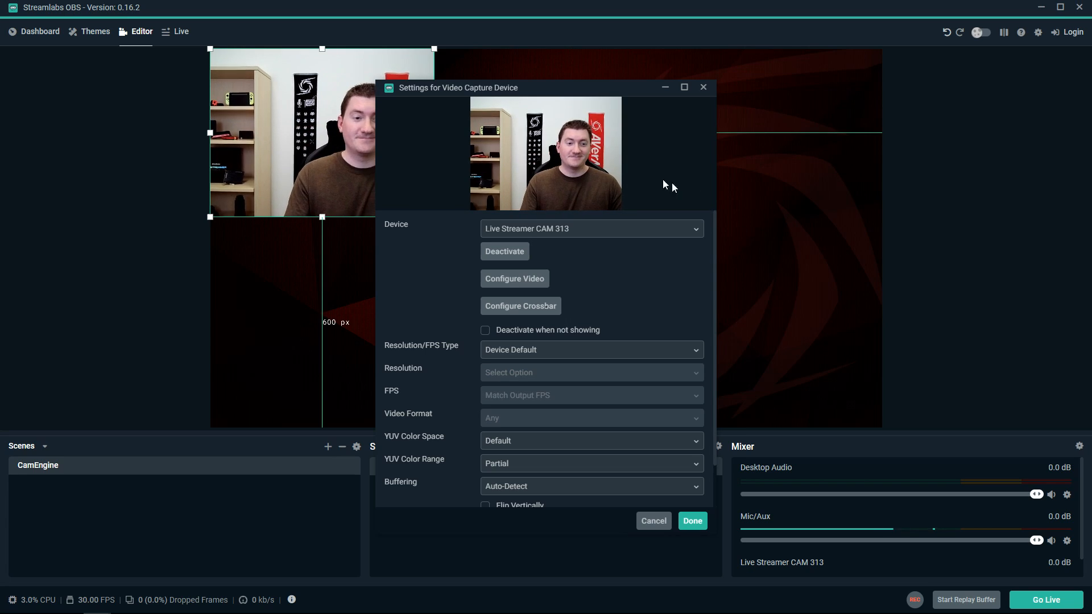
# Set the source device to Live Streamer CAM 313 CamEngine - 3 and open Configure Video
pyautogui.click(590, 229)
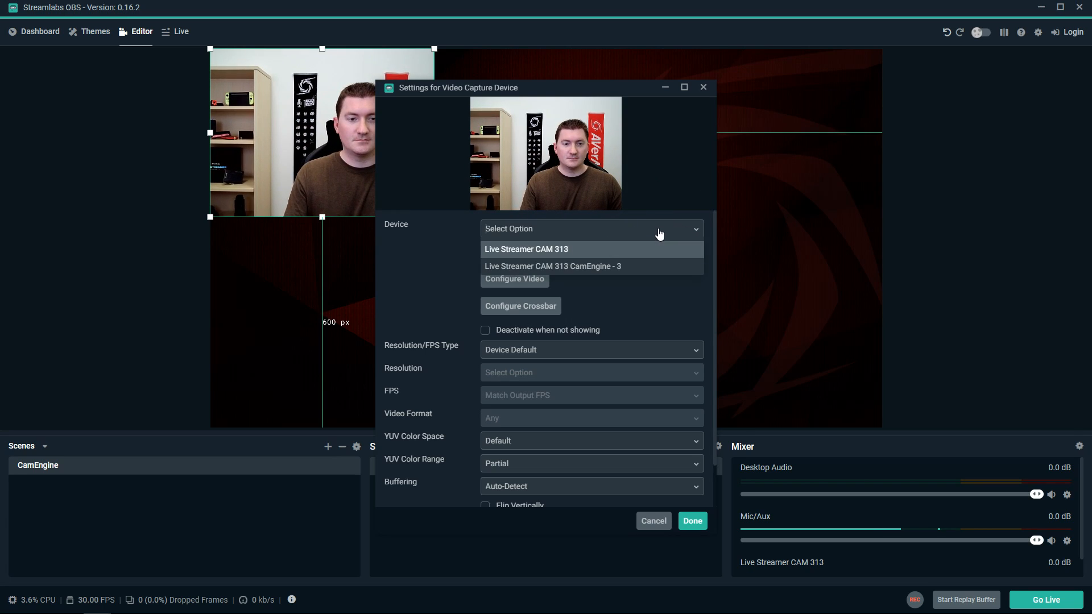
pyautogui.click(552, 266)
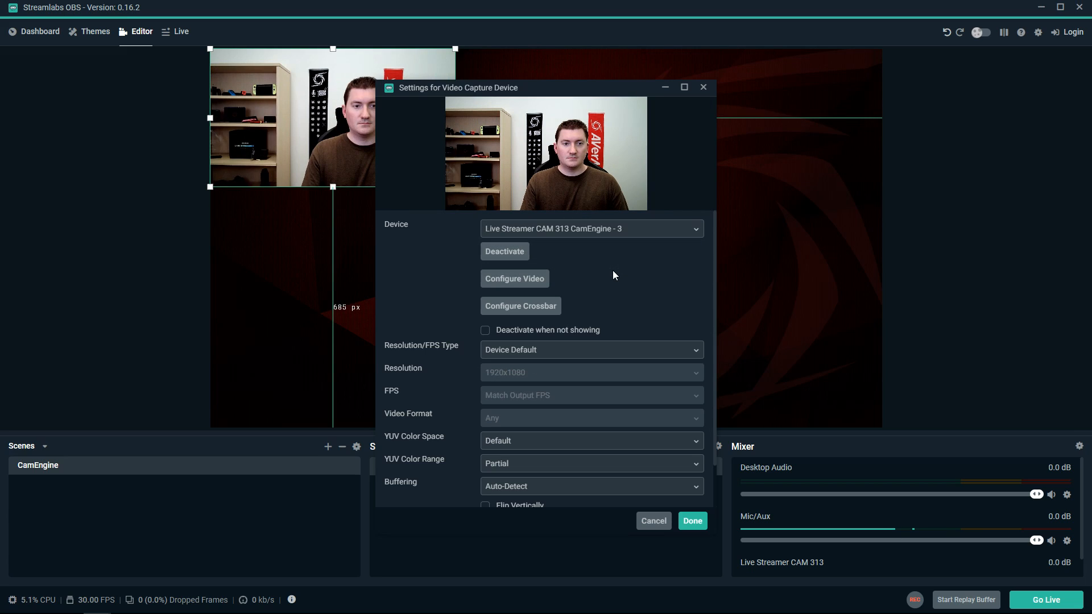
pyautogui.moveTo(514, 278)
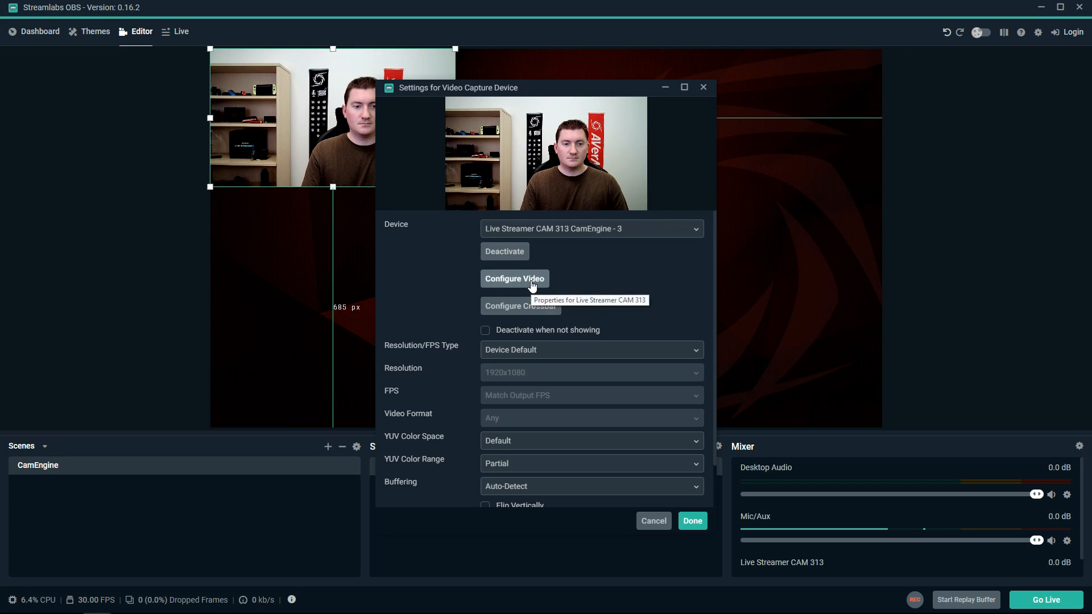
pyautogui.click(515, 279)
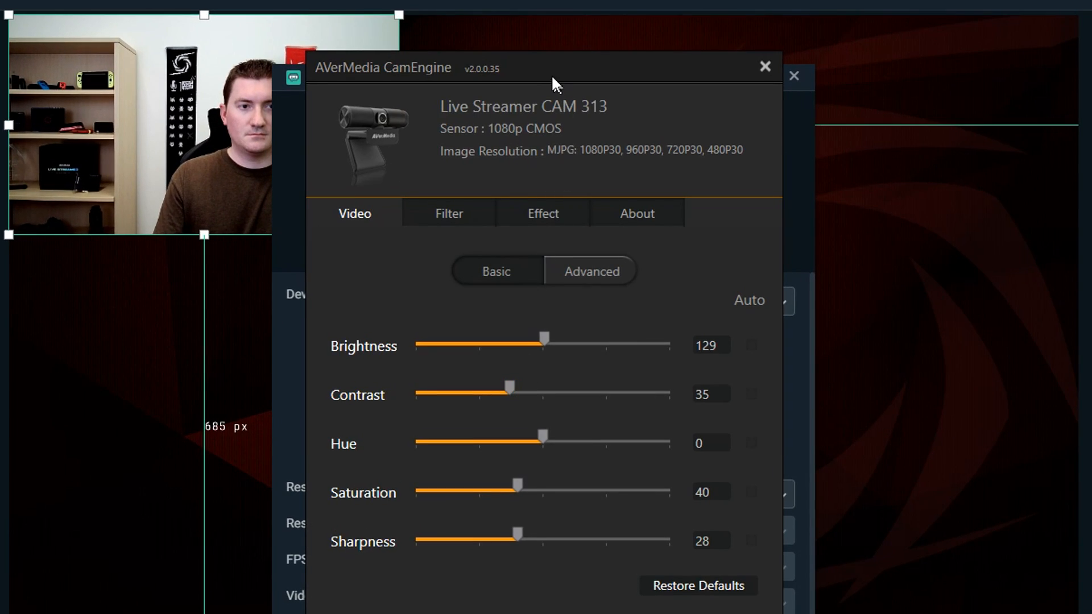
pyautogui.moveTo(550, 220)
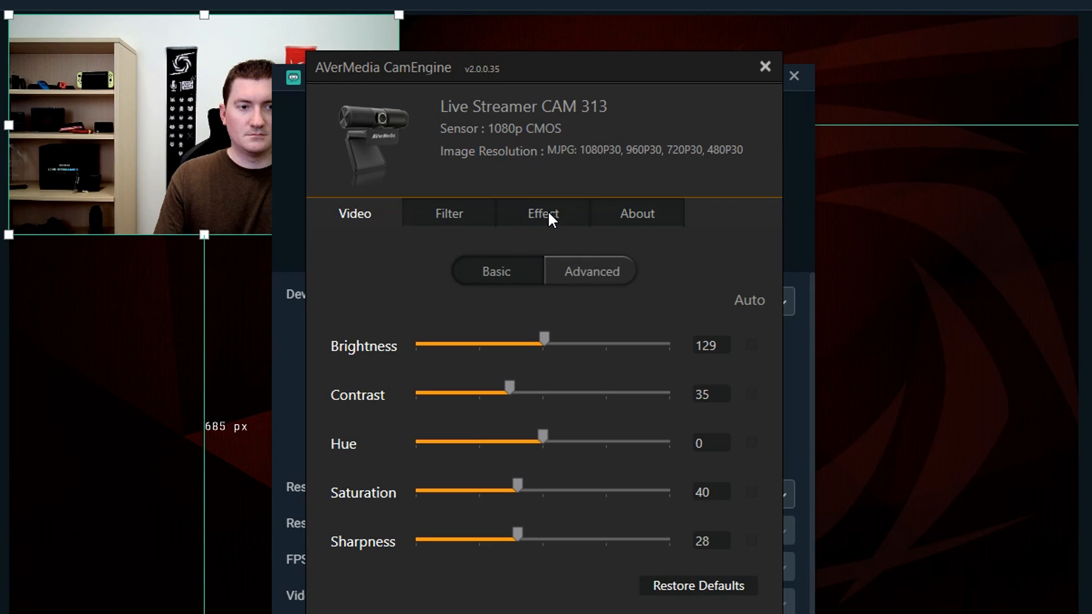
# Download the CamEngine face effects, try the Hat, and apply the Mask effect
pyautogui.click(543, 214)
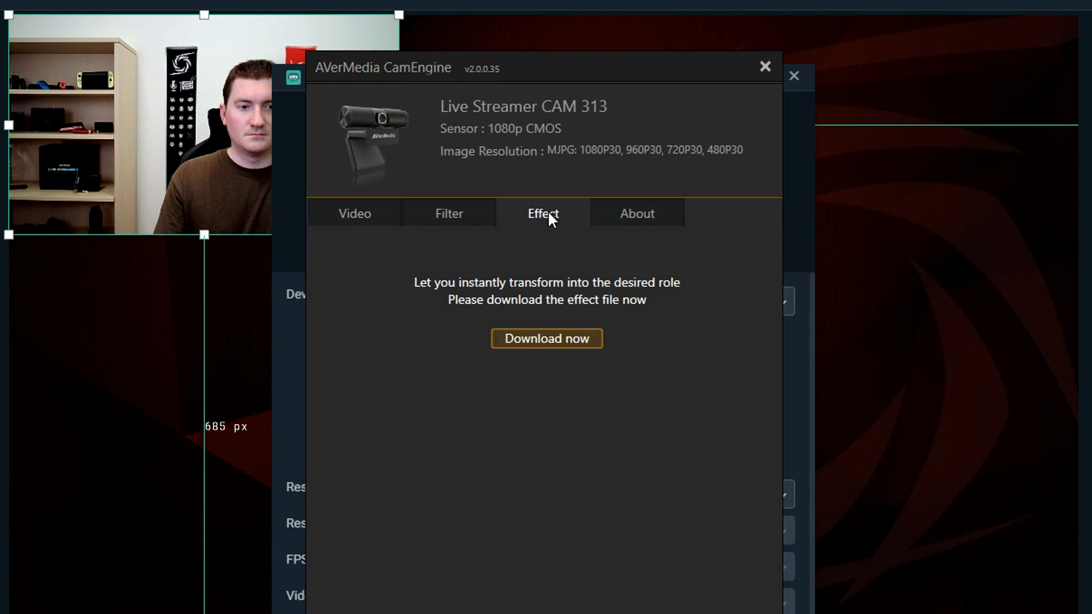
pyautogui.click(546, 338)
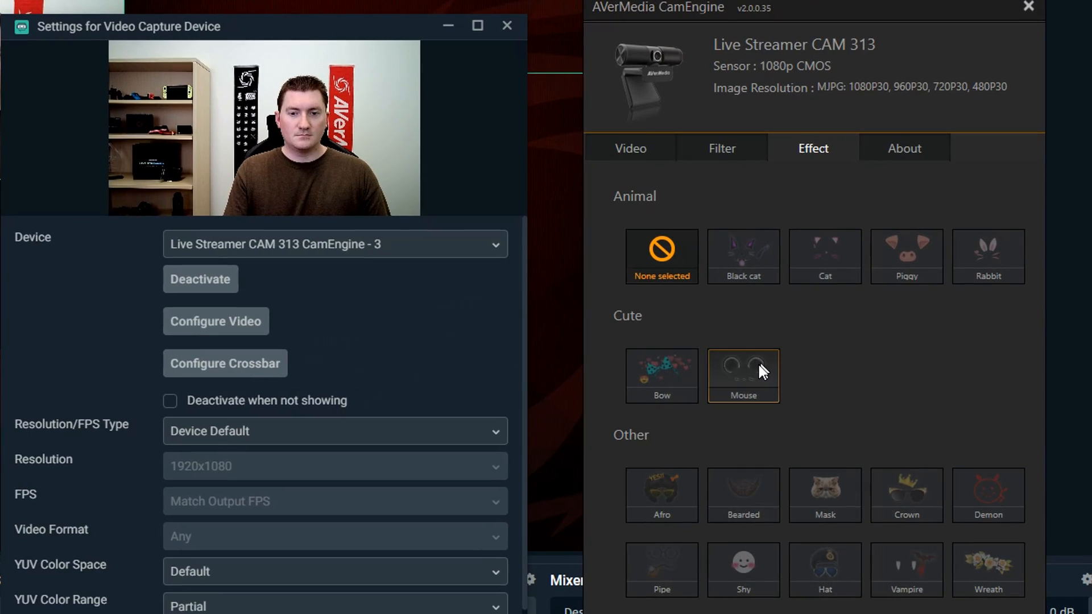
pyautogui.click(743, 376)
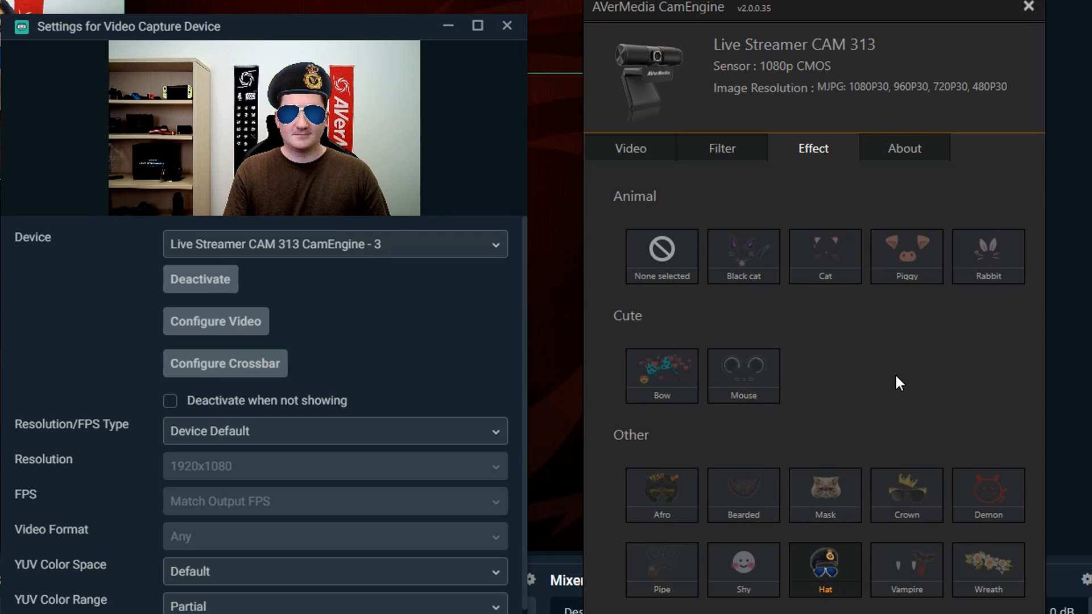
pyautogui.click(825, 495)
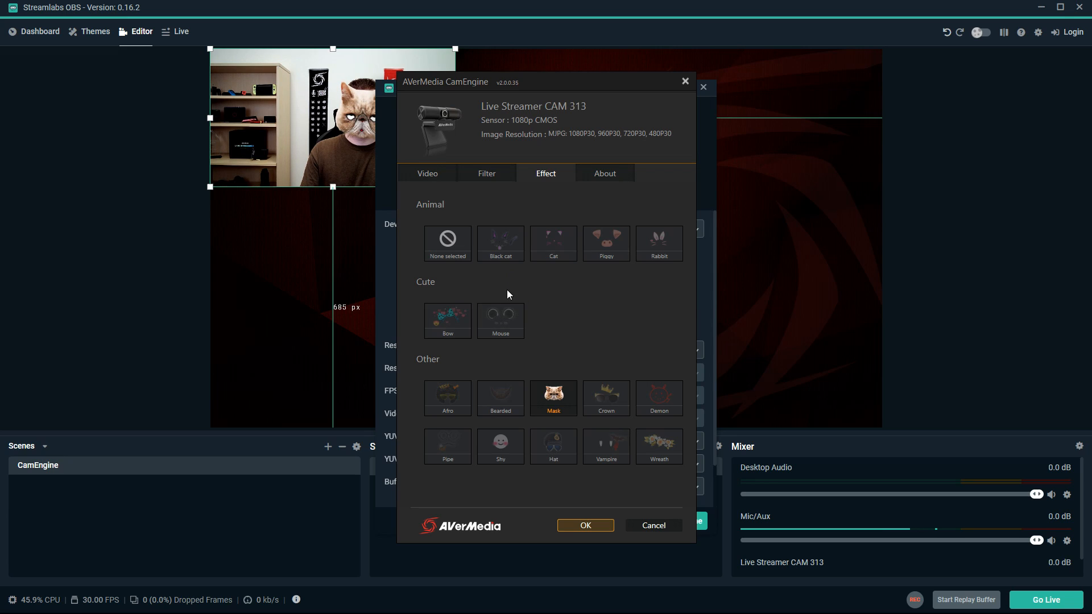
# Enable the skin filter with Smoothing set to 2, then return to the Video adjustments
pyautogui.click(486, 173)
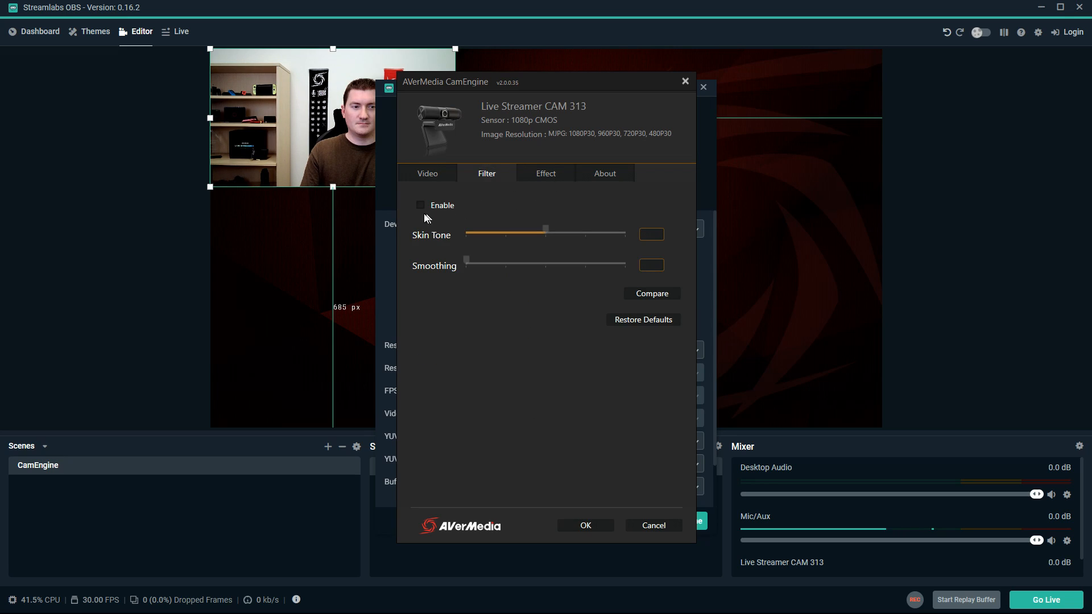
pyautogui.click(419, 205)
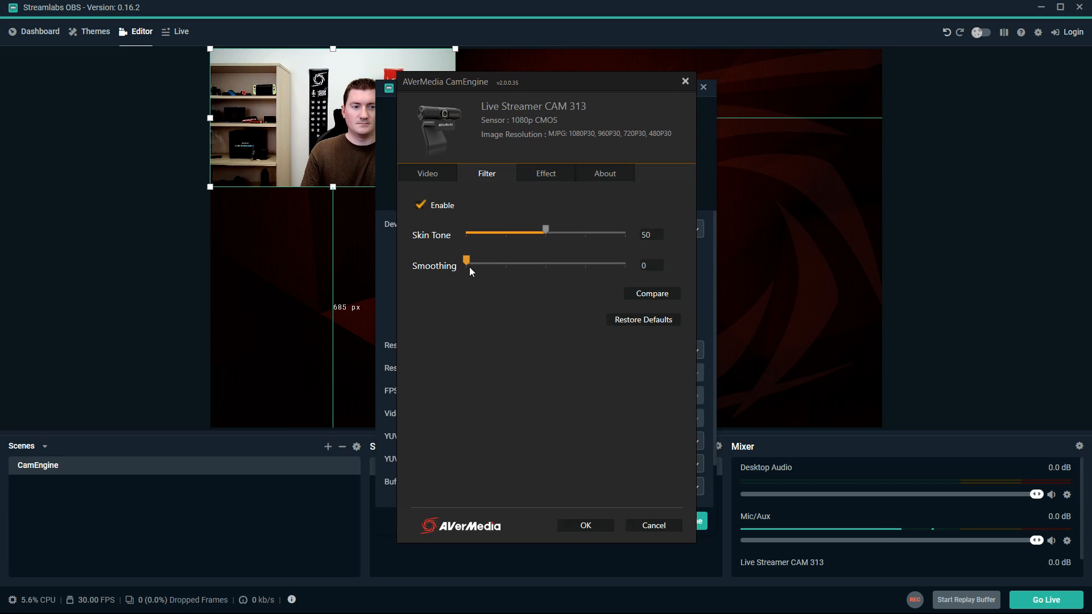
pyautogui.moveTo(466, 264); pyautogui.dragTo(594, 263)
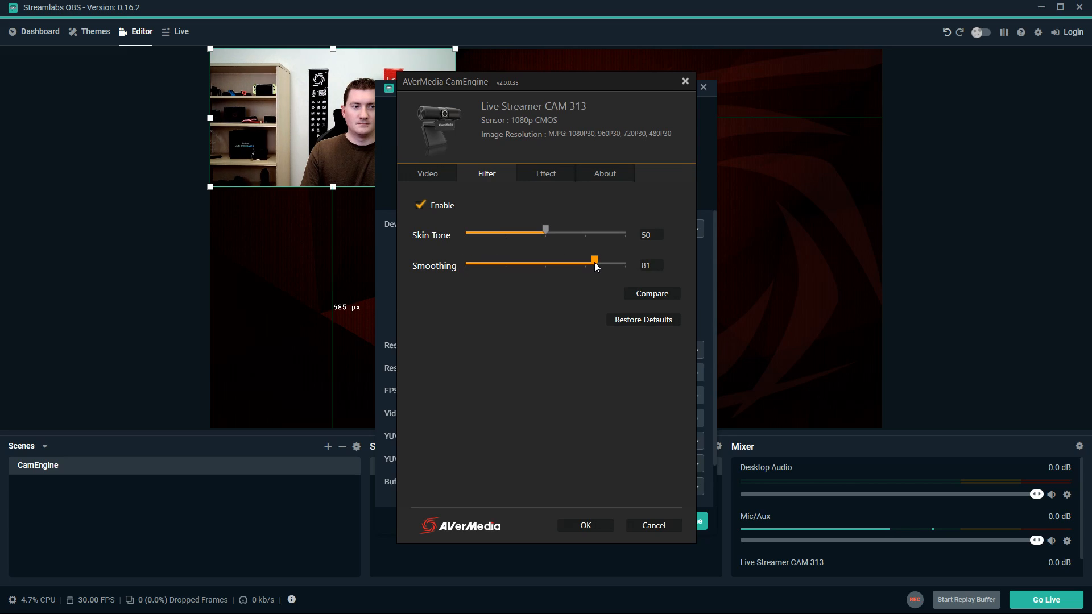
pyautogui.moveTo(593, 261); pyautogui.dragTo(469, 260)
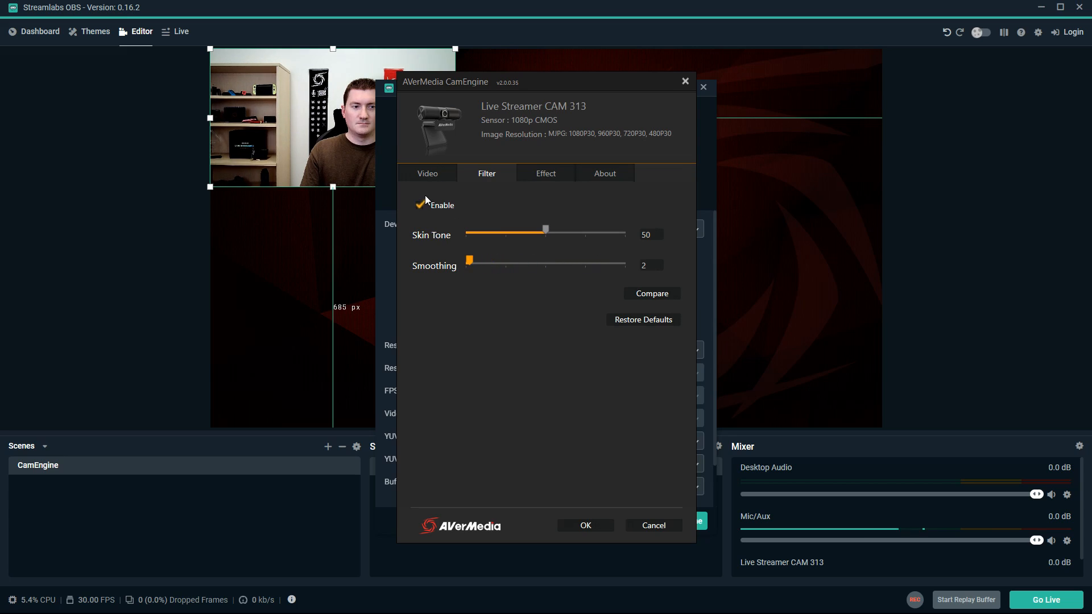
pyautogui.click(427, 172)
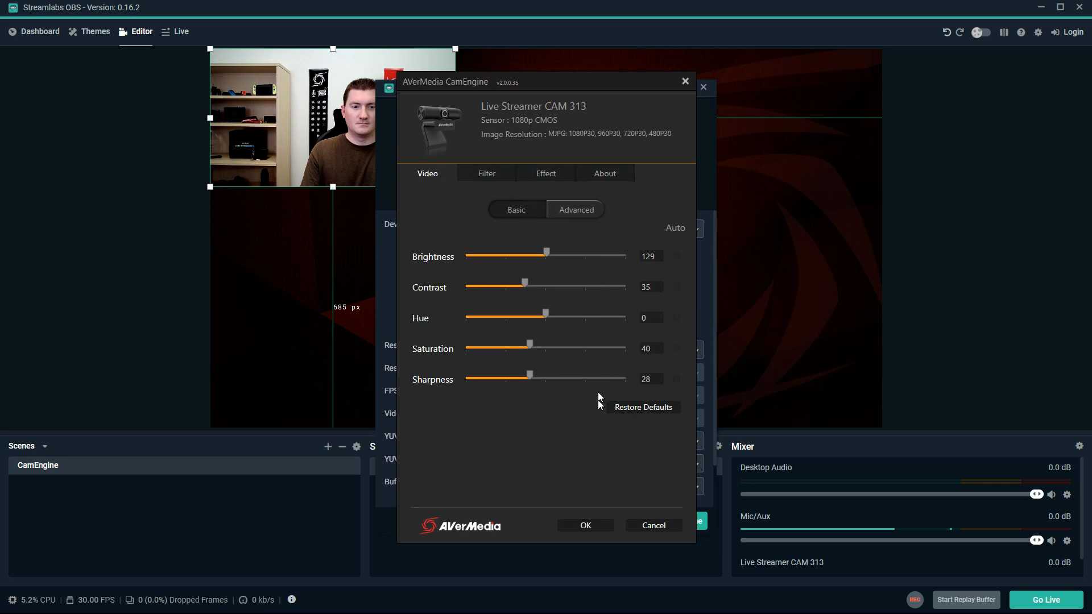